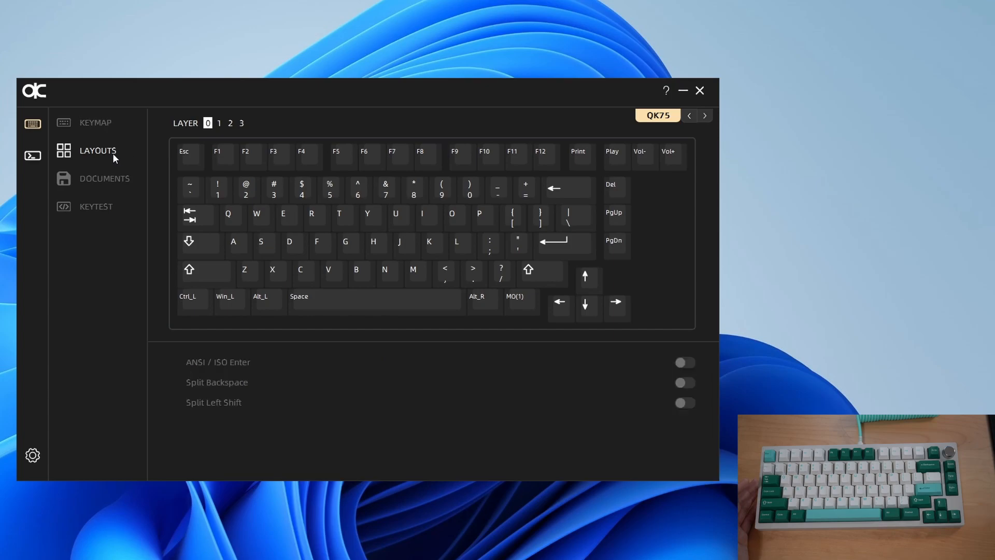
Show the Layouts panel with the ANSI/ISO Enter, split Backspace and split left Shift toggles.
{"action": "left_click", "coordinate": [95, 122]}
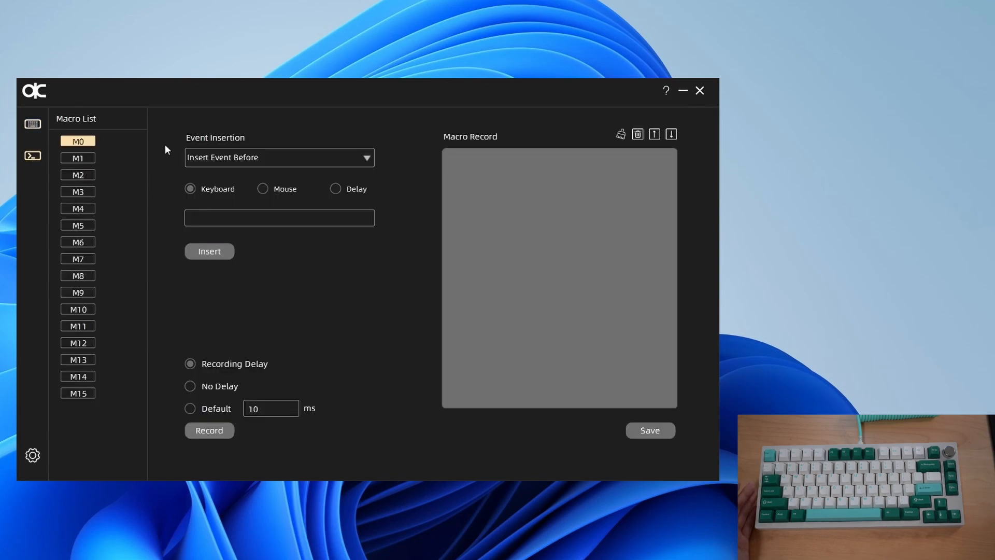
{"action": "left_click", "coordinate": [32, 123]}
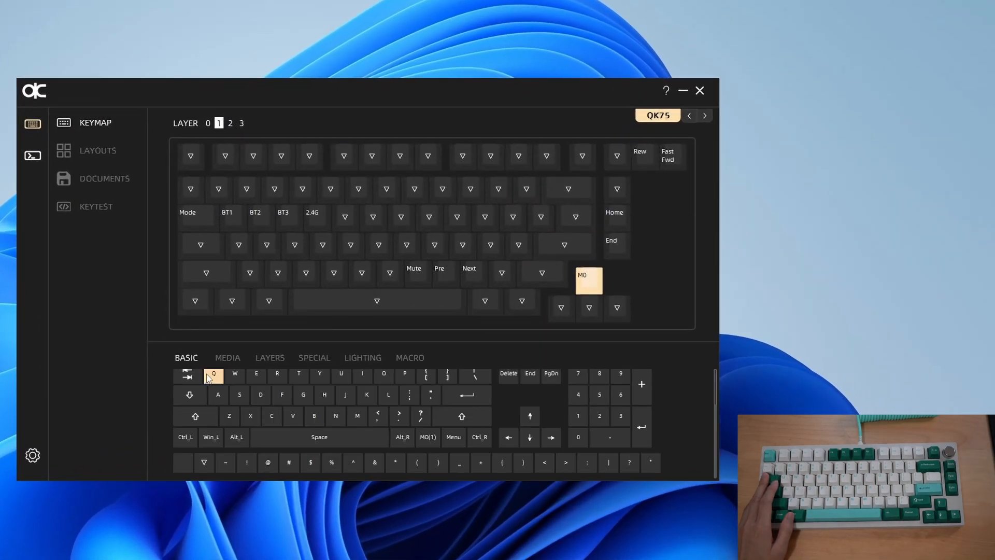